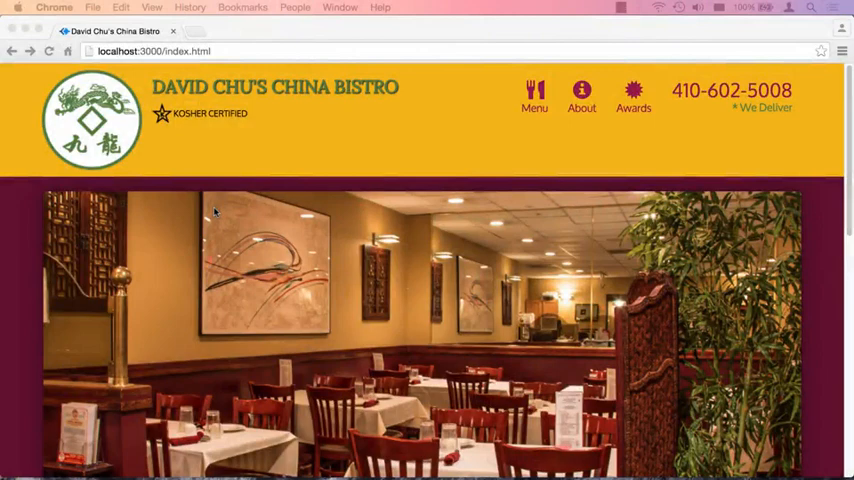
mouse_move(292, 184)
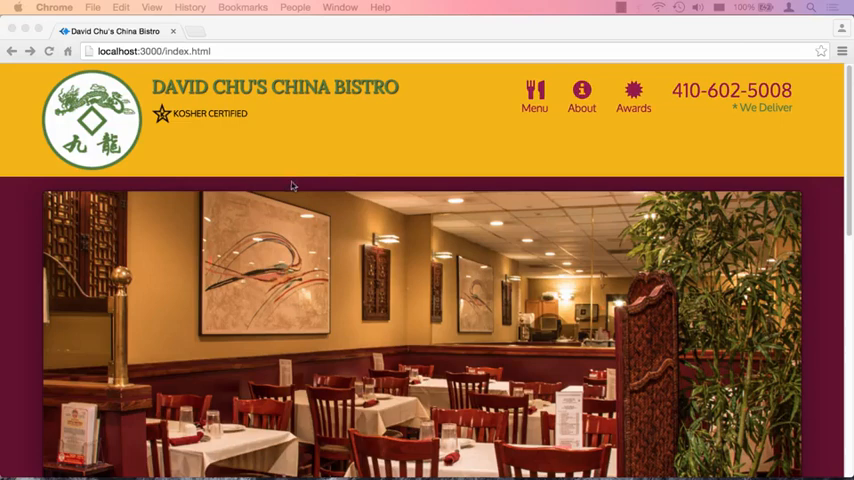
mouse_move(336, 178)
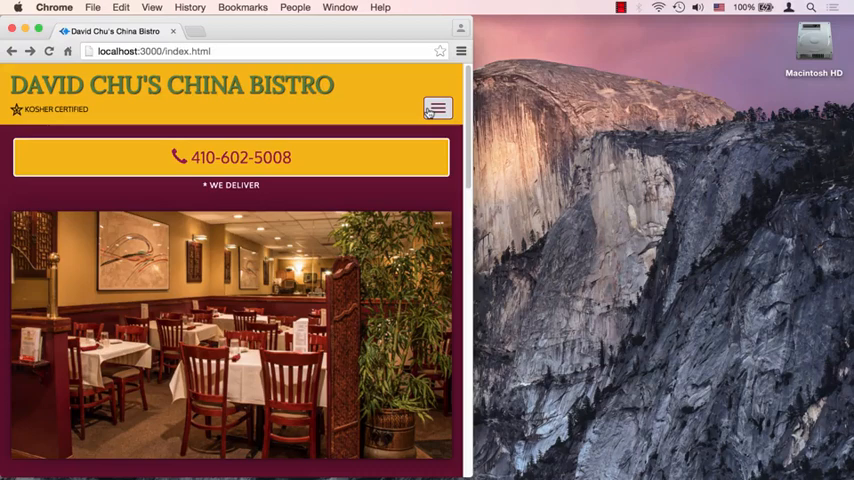
Expand the collapsed mobile nav via the hamburger toggle, listing Home, Menu, About, Awards.
left_click(436, 108)
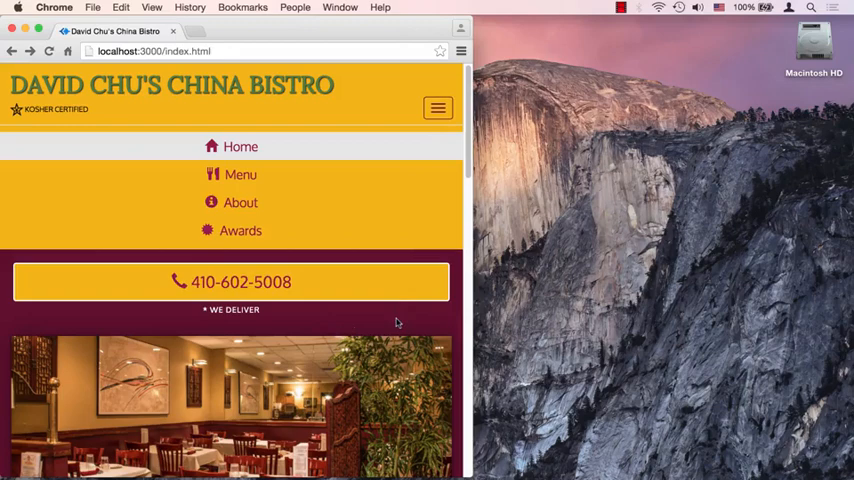
mouse_move(412, 290)
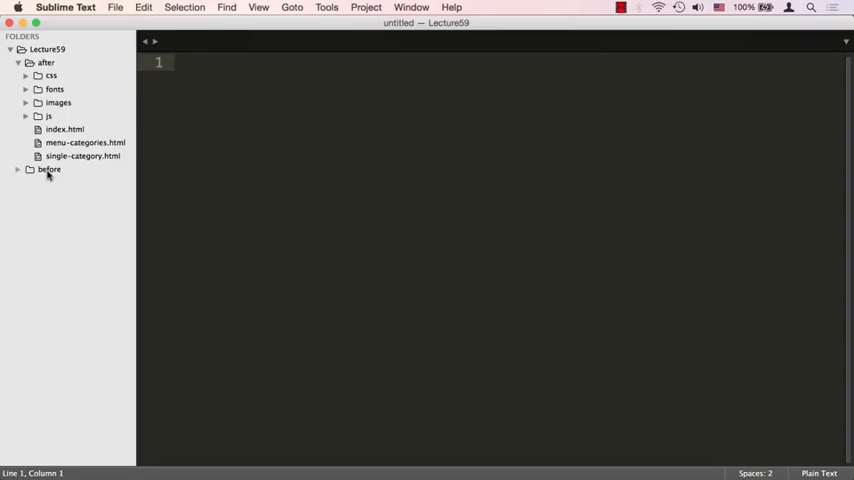
Expand the before folder in the sidebar and bring up script.js.
left_click(16, 168)
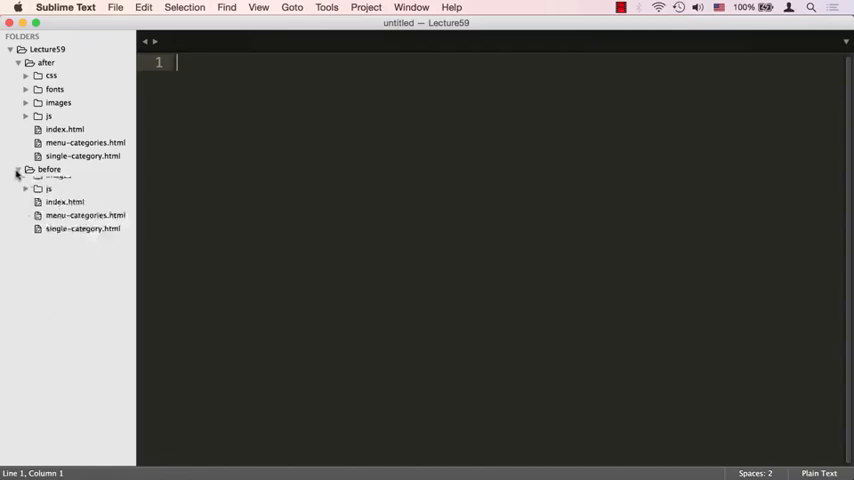
left_click(68, 182)
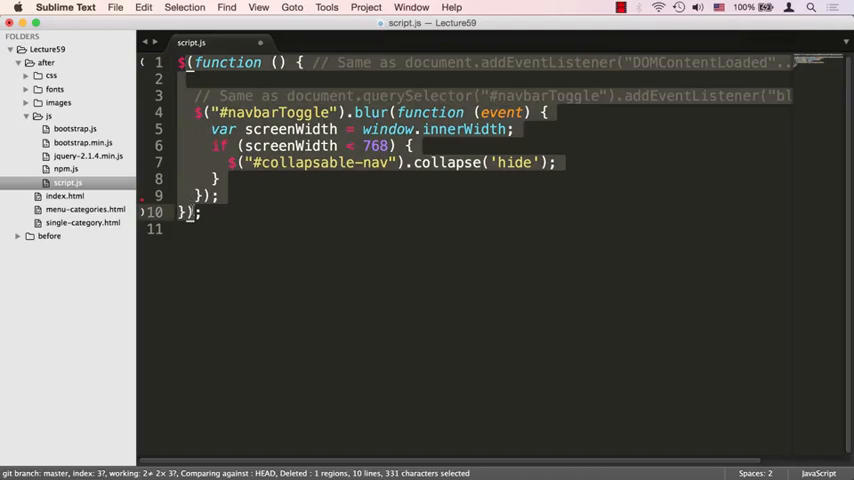
Clear the selection over the jQuery blur-handler code in script.js.
left_click(204, 244)
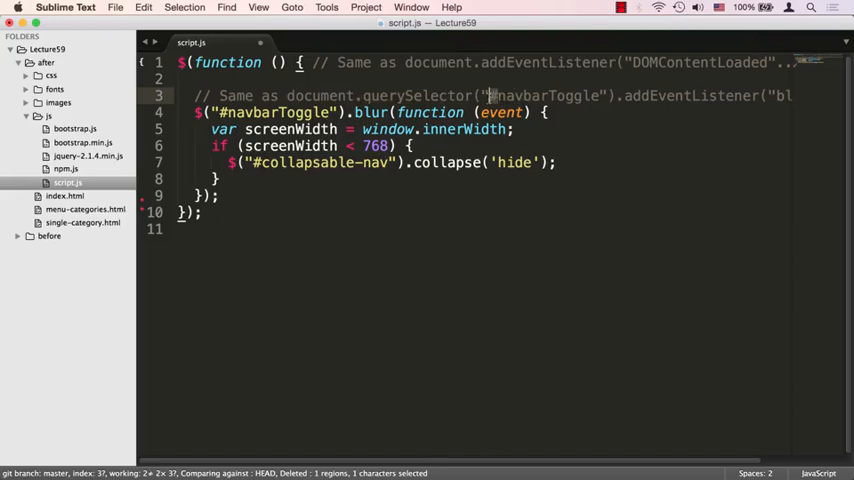
Select navbarToggle and switch to index.html to check the toggle button's id.
double_click(276, 112)
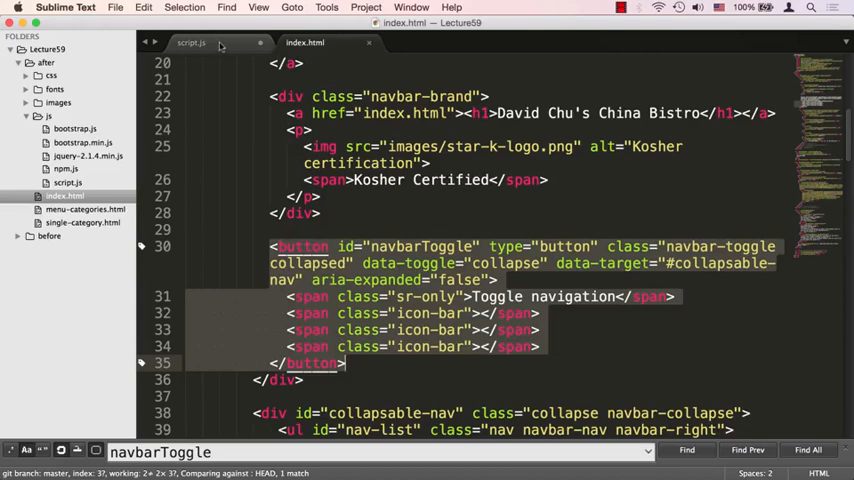
left_click(190, 44)
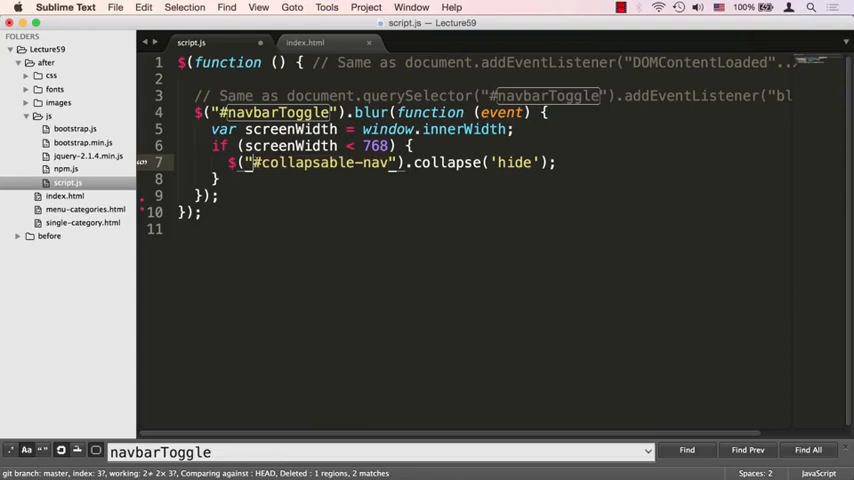
Check in index.html that the menu div's id is collapsable-nav, then return to script.js.
left_click(304, 42)
type("collapsable-nav")
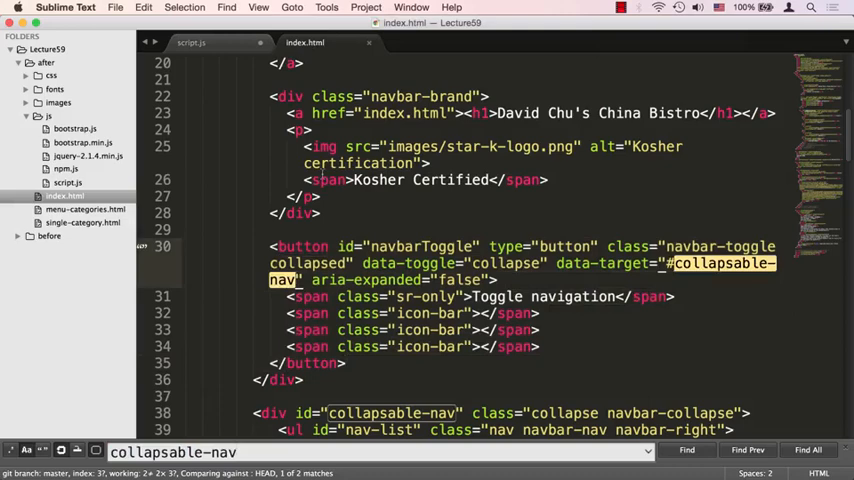
scroll("down", 3)
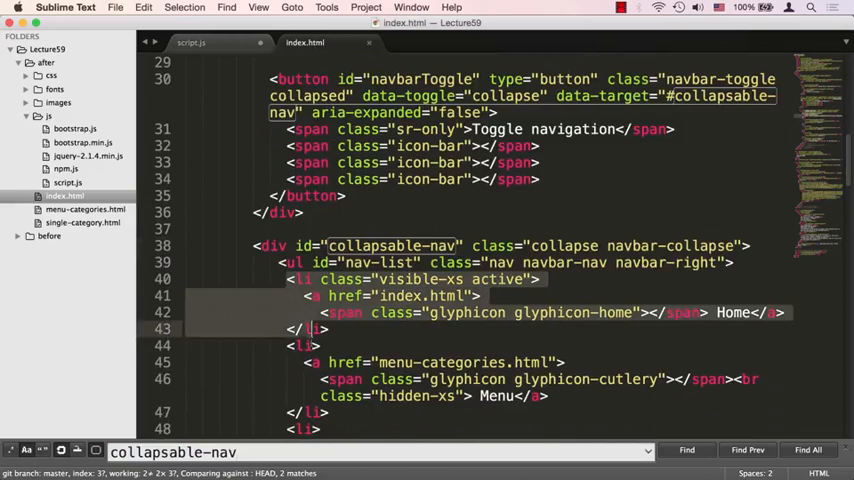
left_click(192, 42)
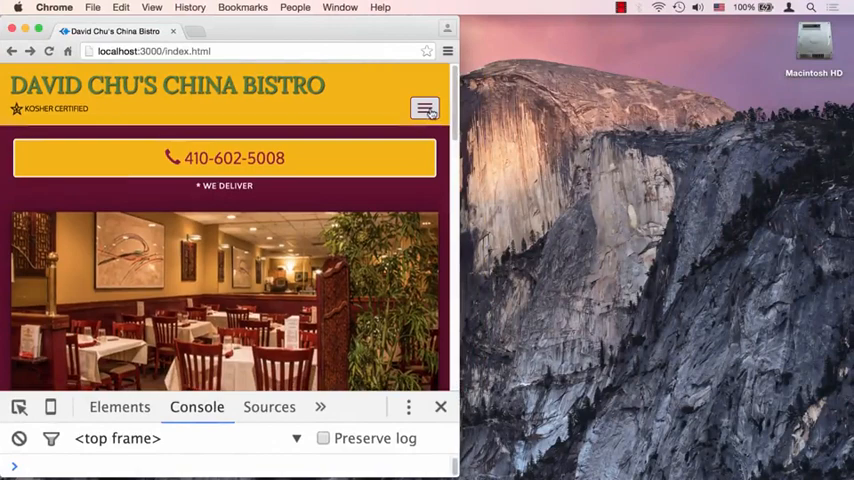
left_click(424, 108)
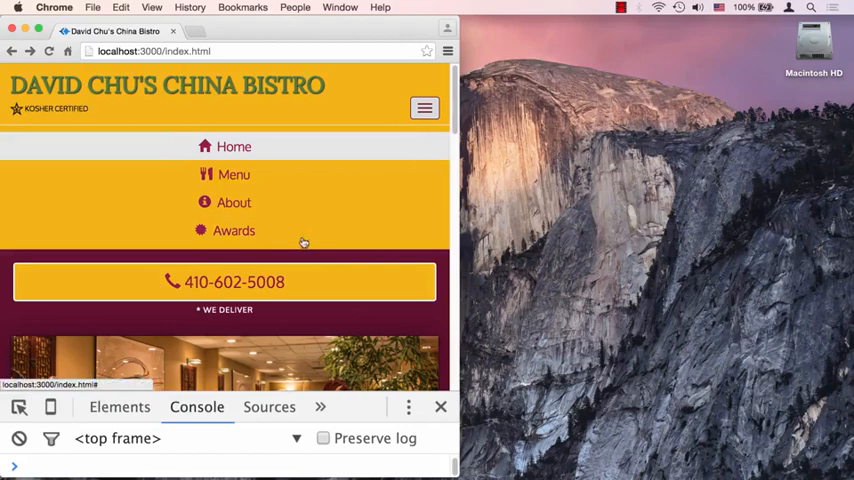
left_click(424, 108)
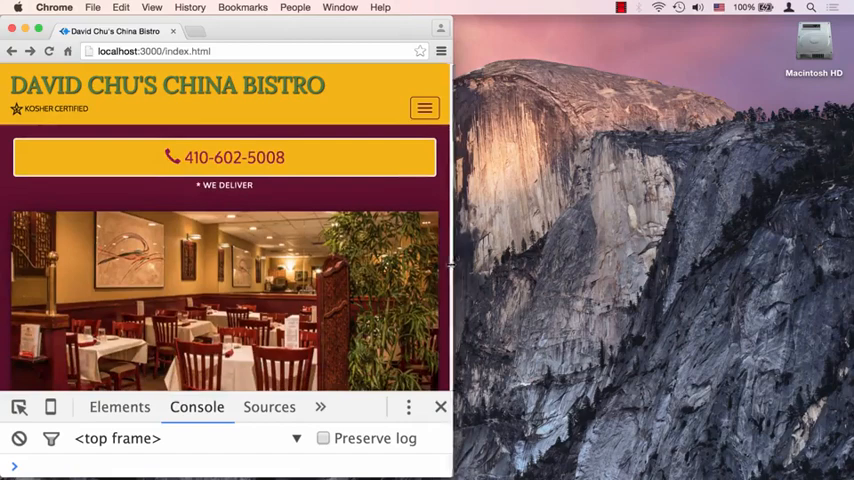